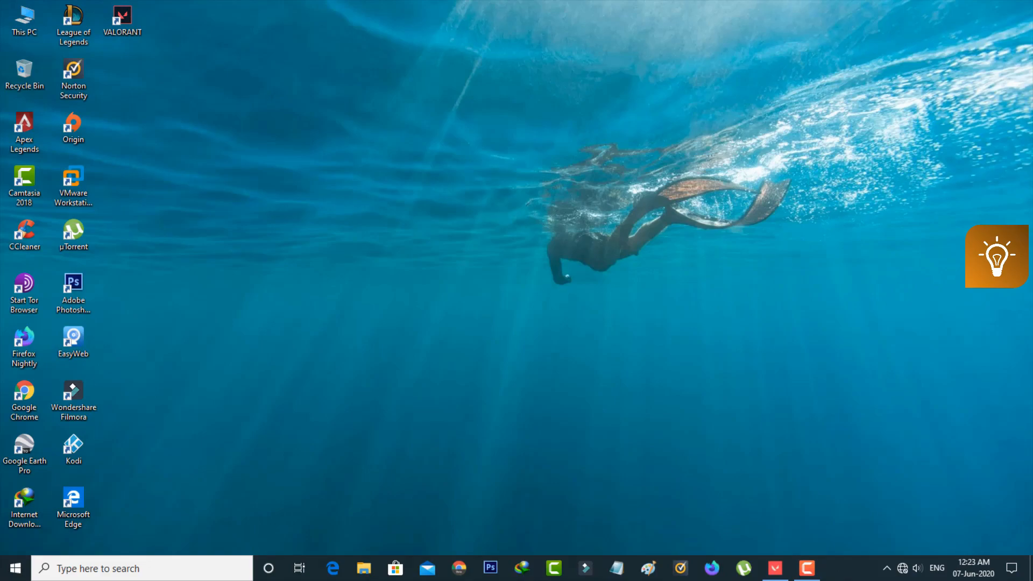
# Launch VALORANT from its desktop shortcut and wait for settings to appear.
pyautogui.moveTo(997, 257); pyautogui.dragTo(906, 308)
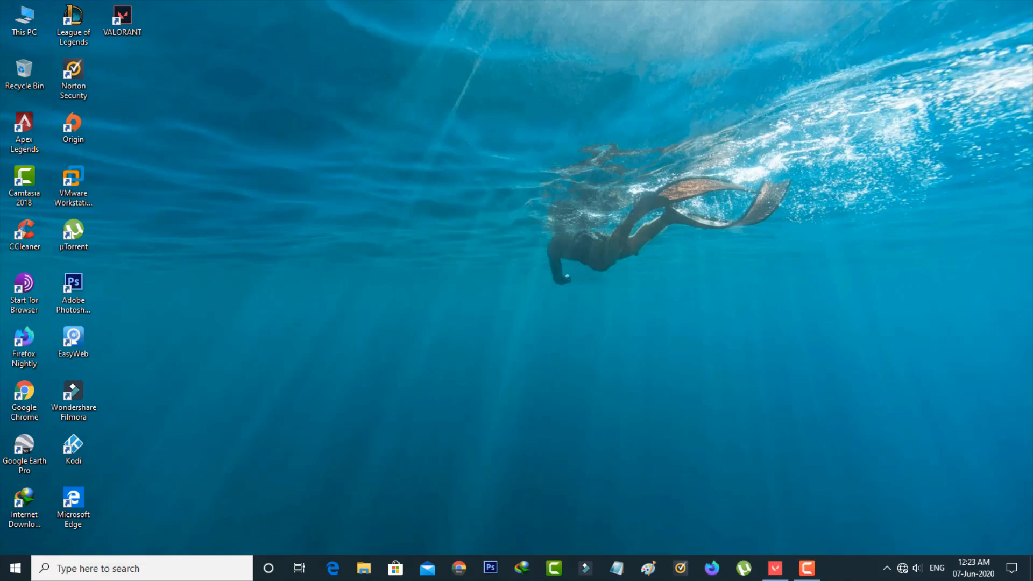
pyautogui.click(121, 17)
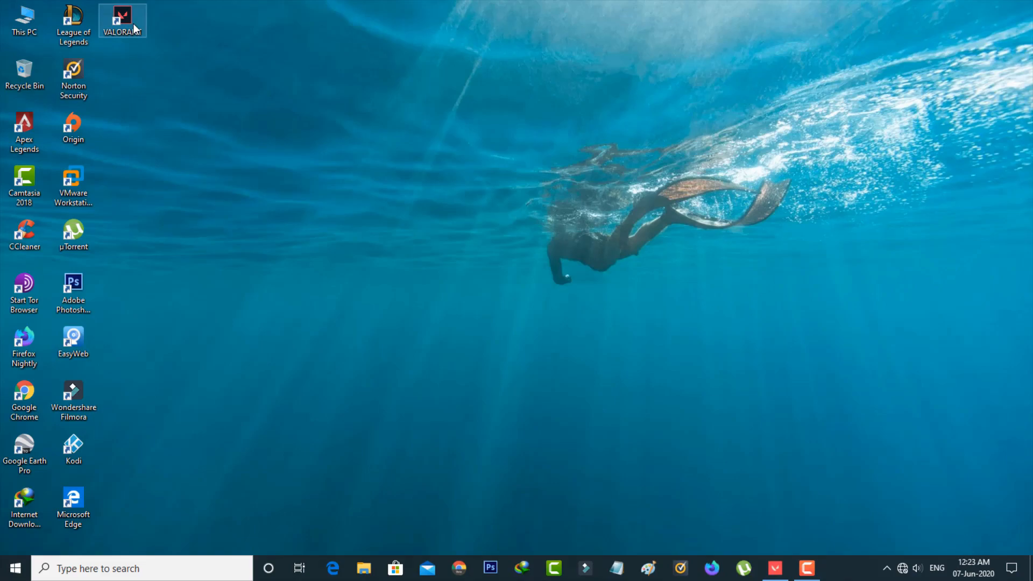
pyautogui.doubleClick(122, 20)
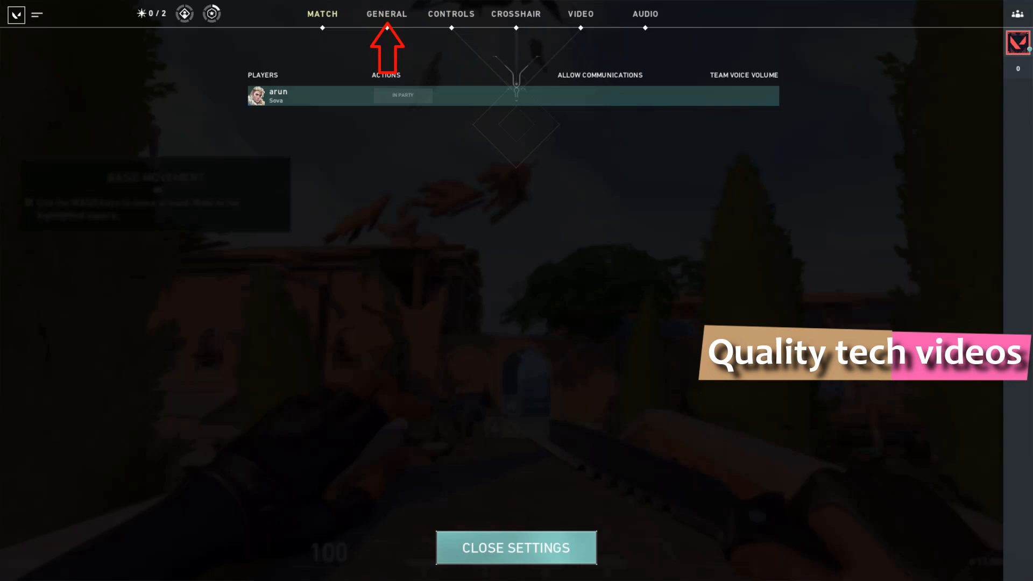
# Check that the General tab's Text Language is English (United States).
pyautogui.click(387, 14)
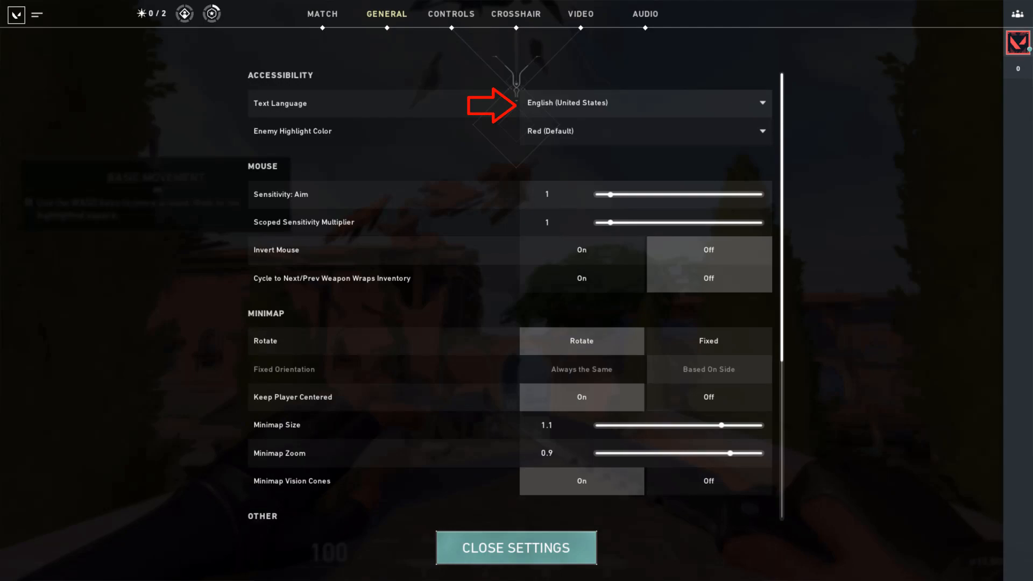
pyautogui.click(645, 103)
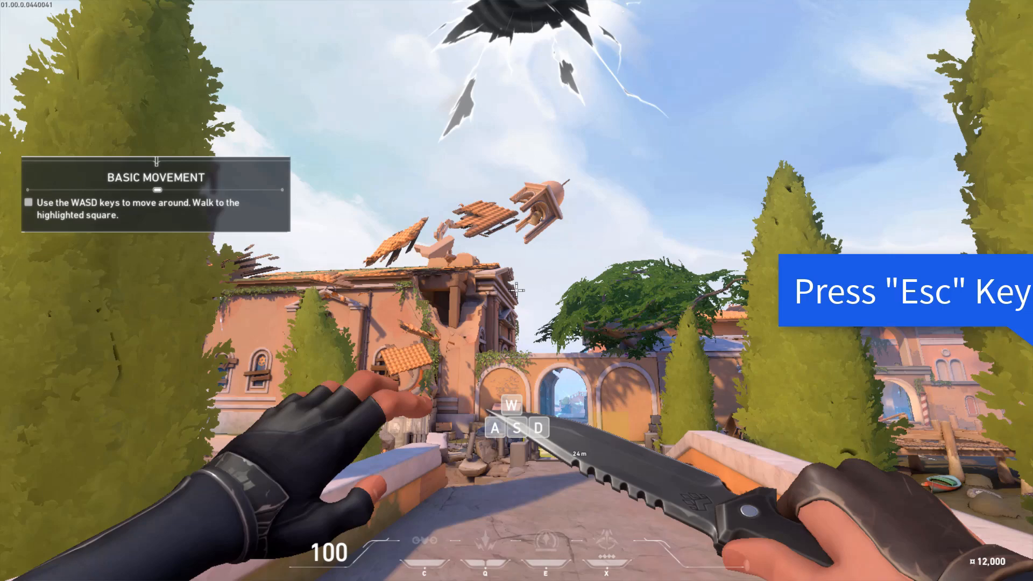
# Bring up the game menu with Logout and Exit to Desktop options.
pyautogui.press('Escape')
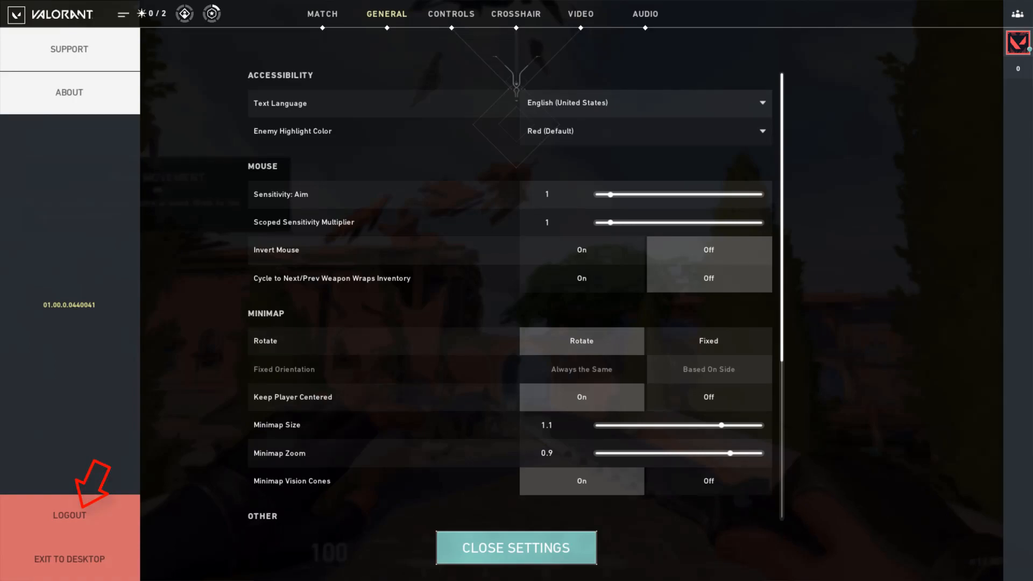
# Exit to the launcher and open its Settings showing Game Language set to English.
pyautogui.click(68, 515)
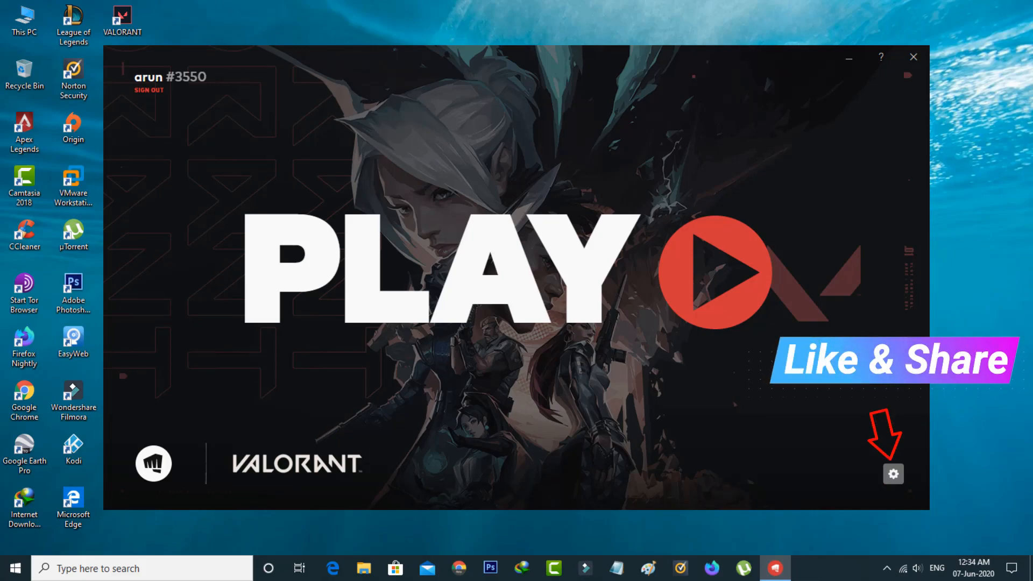
pyautogui.click(892, 473)
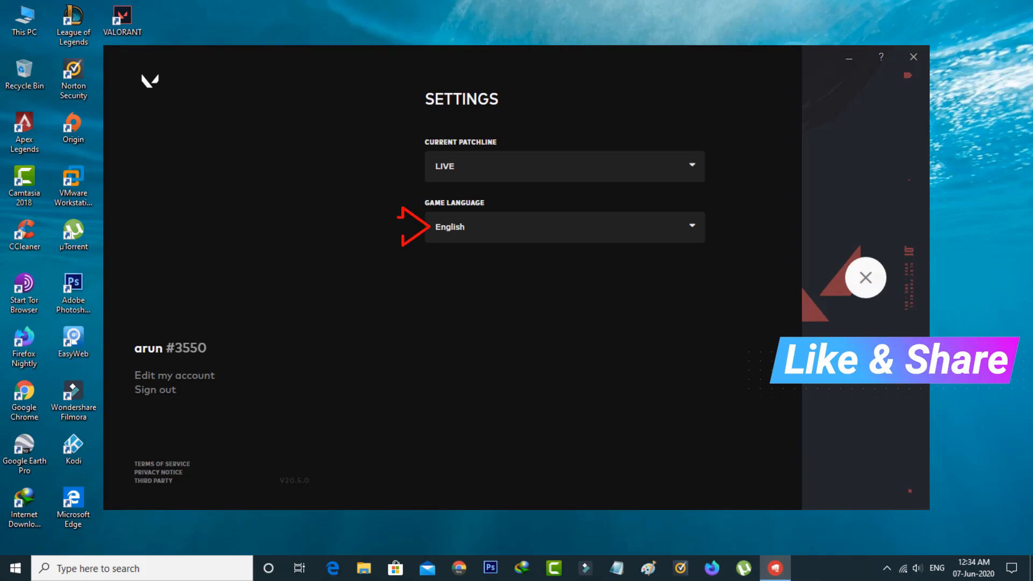